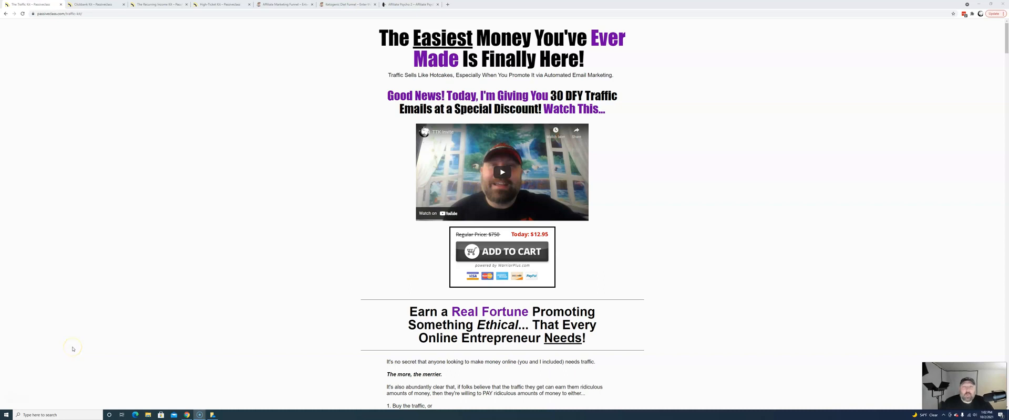
{"action": "mouse_move", "coordinate": [97, 336]}
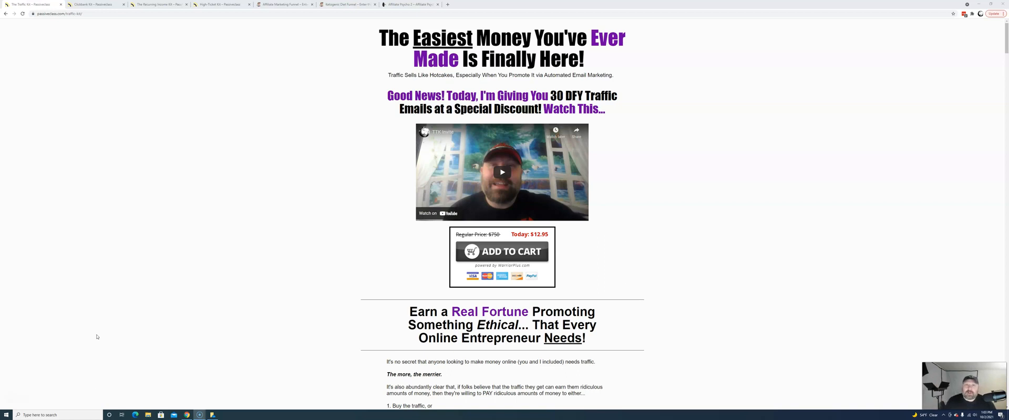
{"action": "mouse_move", "coordinate": [117, 314]}
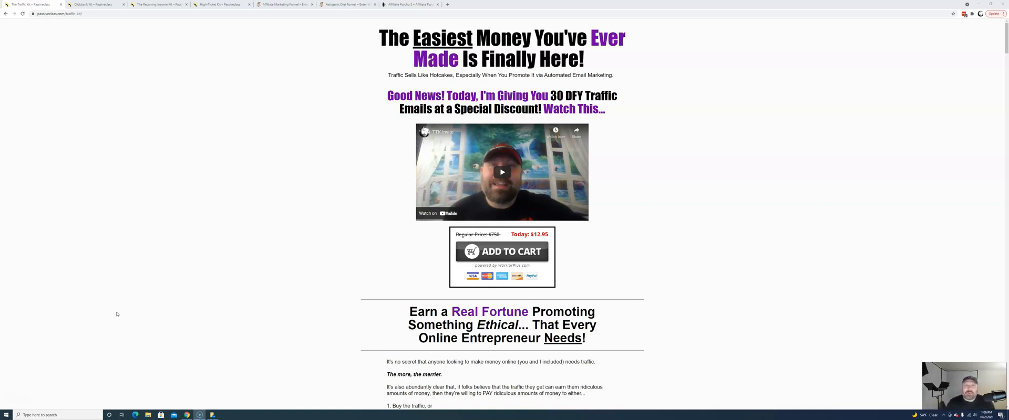
Browse the Affiliate Marketing Funnel page down past the Add to Cart box to 'Here's What You're Getting Today'.
{"action": "left_click", "coordinate": [286, 4]}
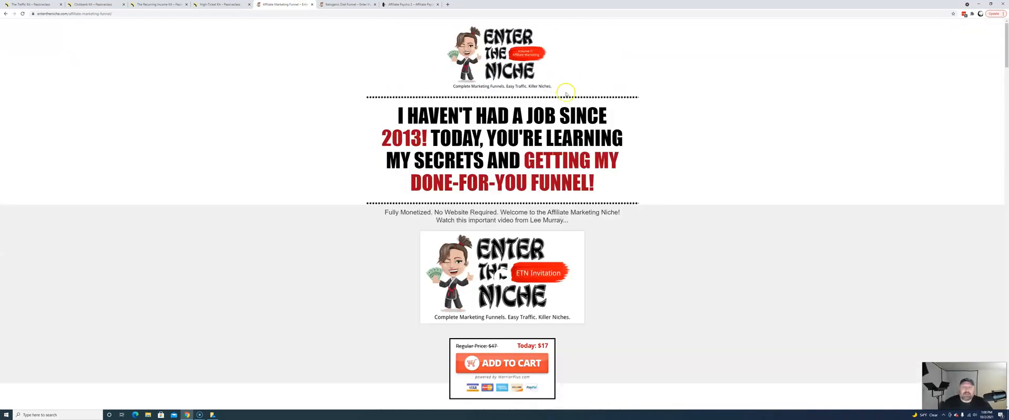
{"action": "scroll", "scroll_direction": "down", "scroll_amount": 3}
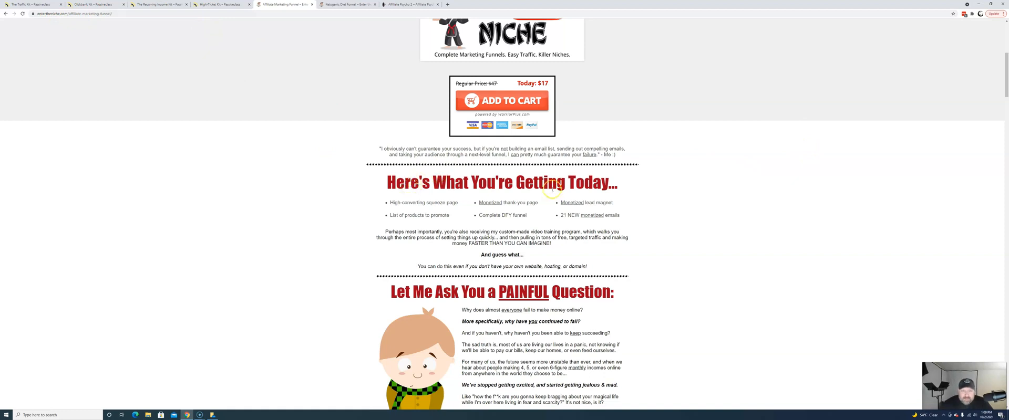
{"action": "left_click", "coordinate": [348, 5]}
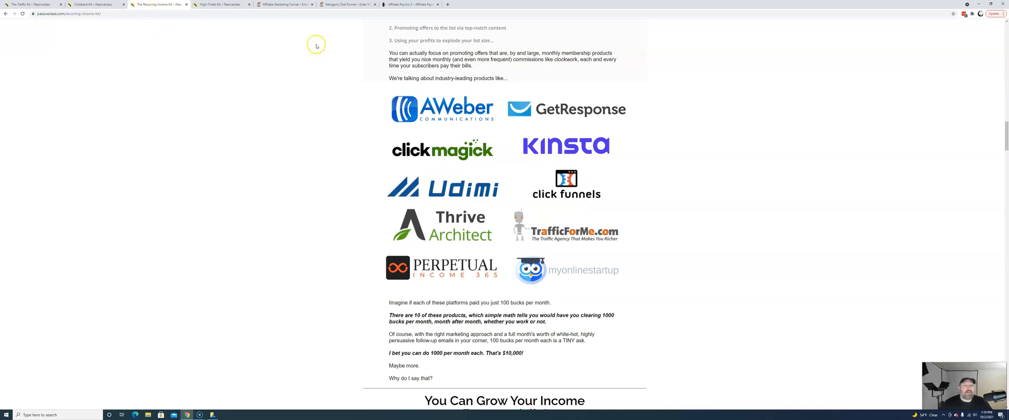
Scroll the Recurring Income Kit page down to the 'Pay Your Bills Each Month' heading and tree photo.
{"action": "scroll", "scroll_direction": "down", "scroll_amount": 3}
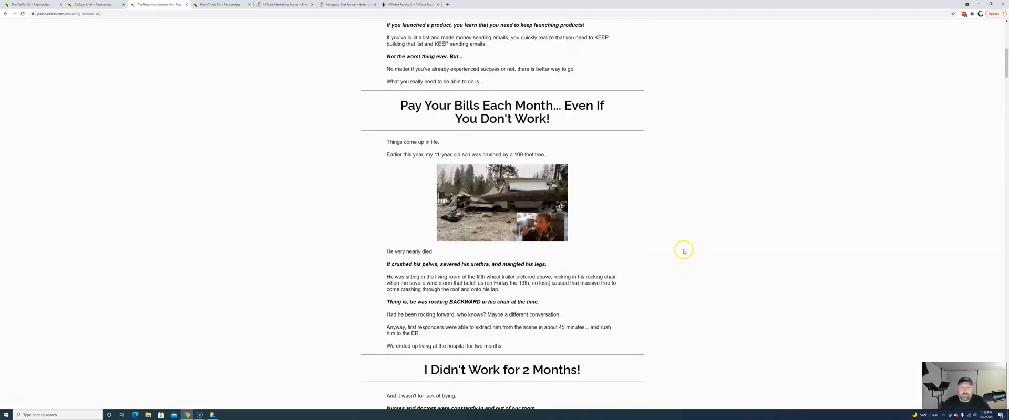
Scroll on into the 'I Didn't Work for 2 Months!' section, then move to the Ketogenic Diet Funnel page.
{"action": "scroll", "scroll_direction": "down", "scroll_amount": 3}
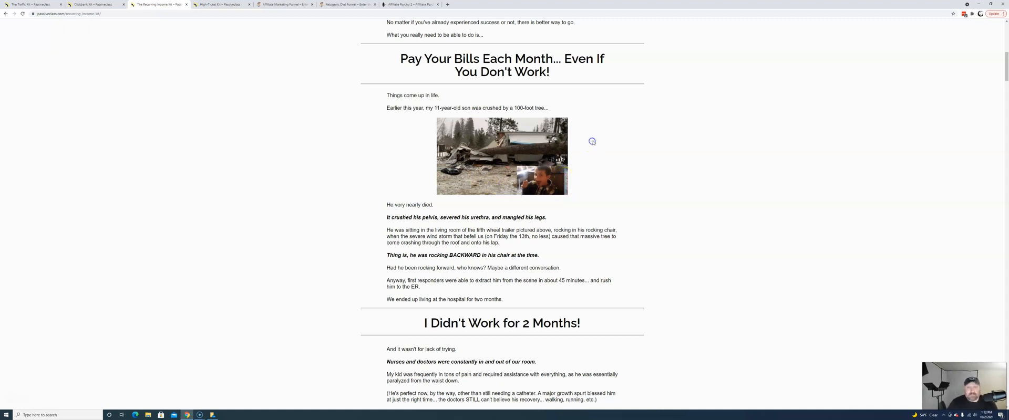
{"action": "left_click", "coordinate": [346, 4]}
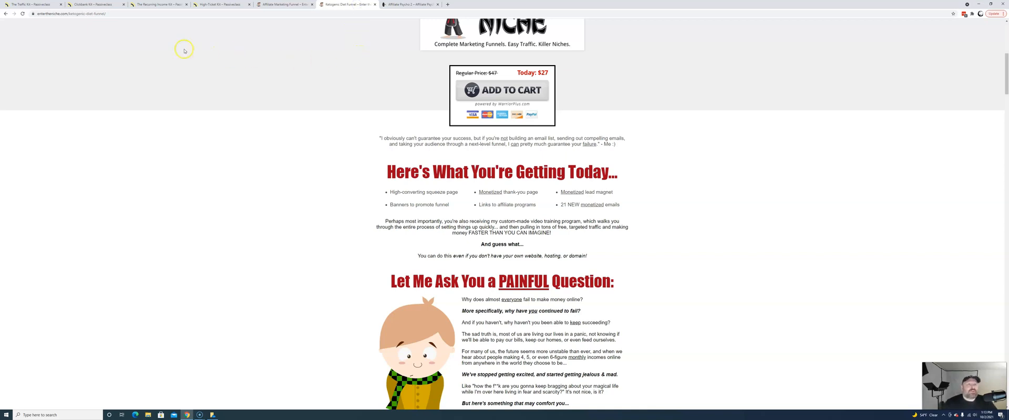
View the Ketogenic Diet Funnel $27 price box and its 'Here's What You're Getting Today' list.
{"action": "left_click", "coordinate": [96, 4]}
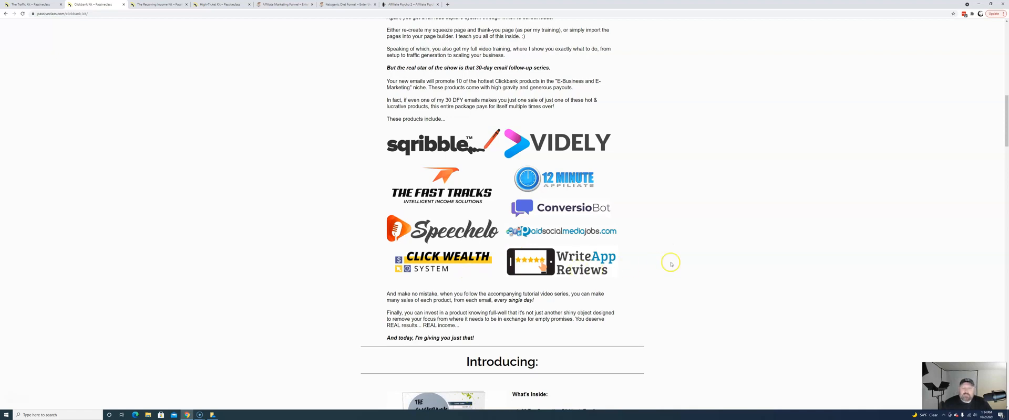
Scroll the ClickBank Kit page back to its top with the video and $12.95 Add to Cart box.
{"action": "scroll", "scroll_direction": "up", "scroll_amount": 3}
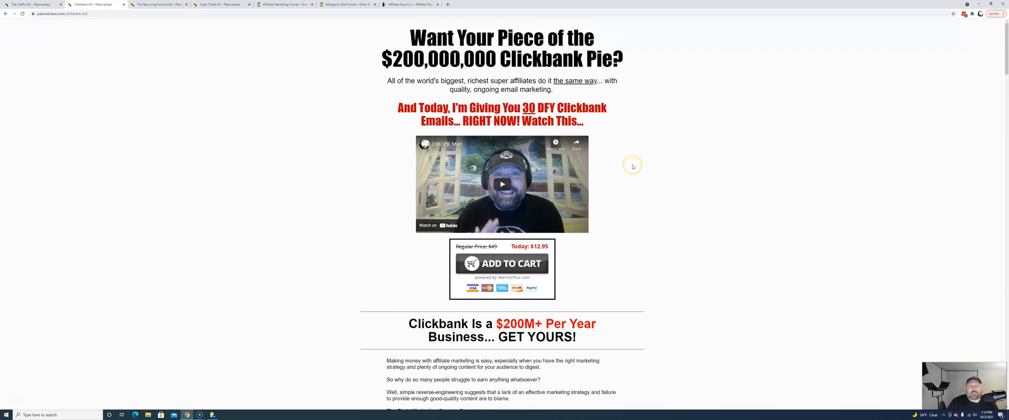
{"action": "mouse_move", "coordinate": [632, 166]}
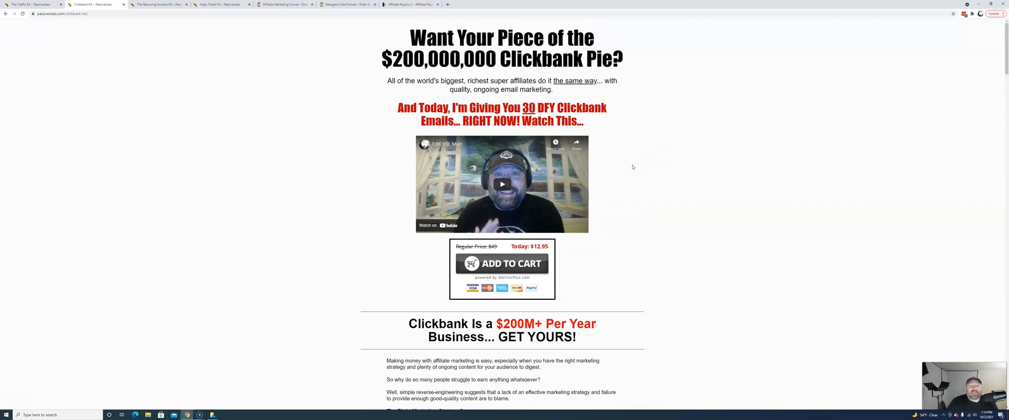
Show the Traffic Kit 'Introducing' section with 30 ClickBank emails, bonus training and $12.95 Add to Cart.
{"action": "left_click", "coordinate": [29, 5]}
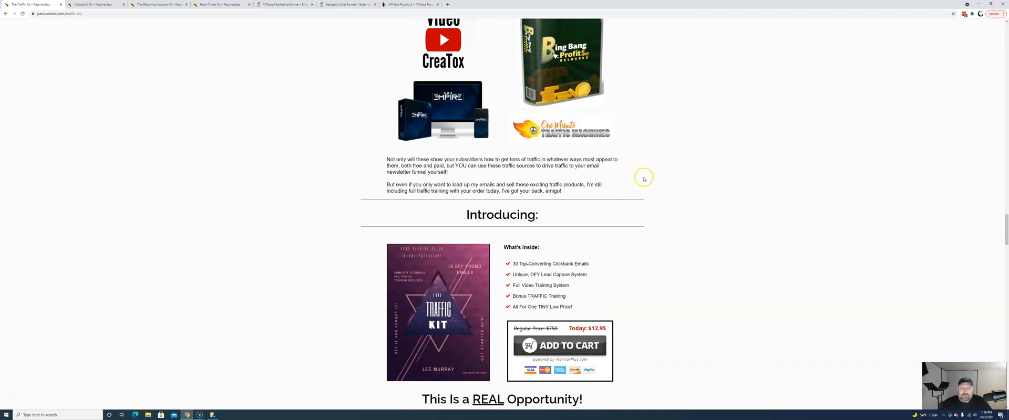
Scroll down to the 'This Is a REAL Opportunity!' section and its bullet points.
{"action": "scroll", "scroll_direction": "down", "scroll_amount": 3}
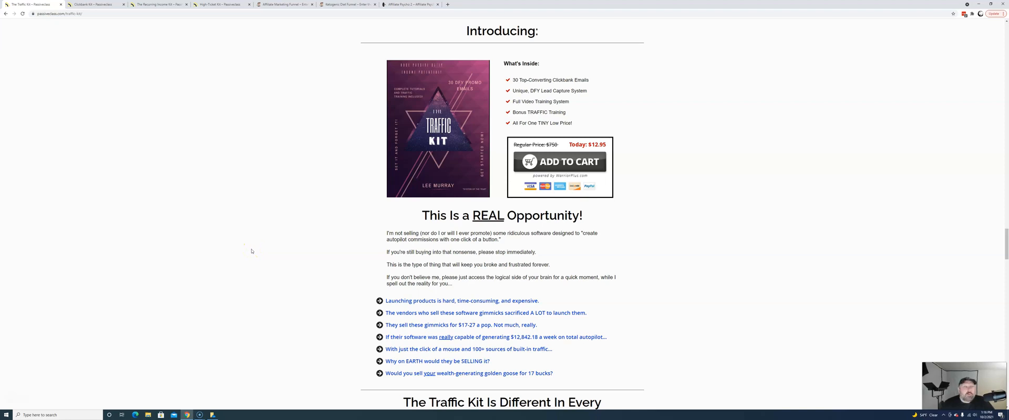
Scroll back to the Traffic Kit header with the promo video and $12.95 price box.
{"action": "scroll", "scroll_direction": "up", "scroll_amount": 3}
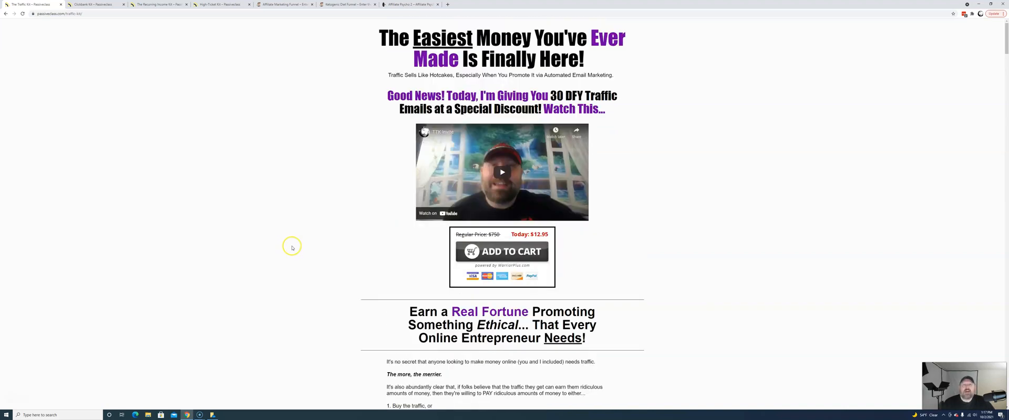
{"action": "mouse_move", "coordinate": [640, 267]}
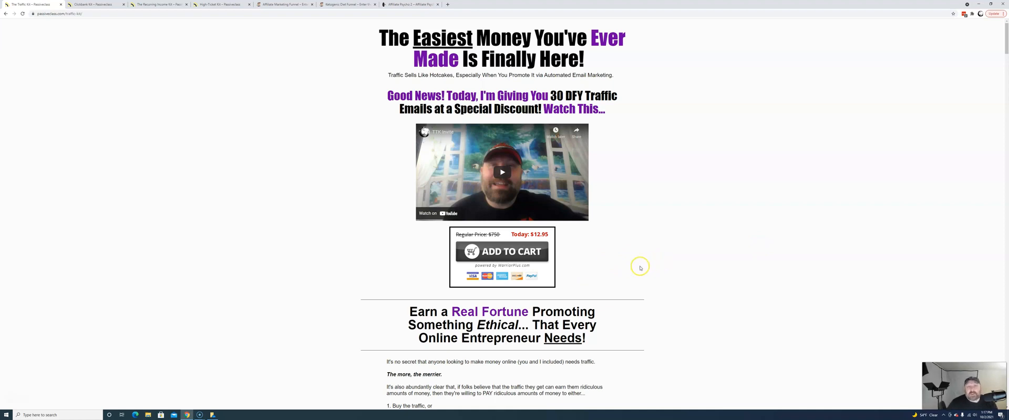
{"action": "mouse_move", "coordinate": [625, 285]}
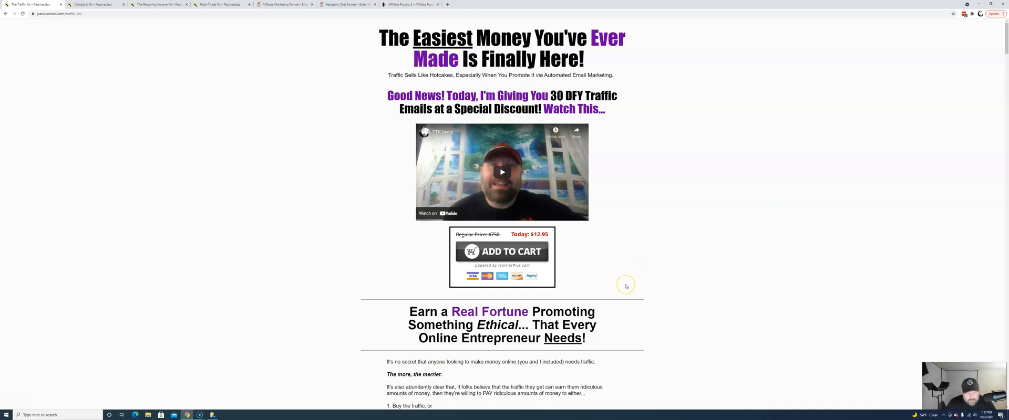
{"action": "mouse_move", "coordinate": [694, 146]}
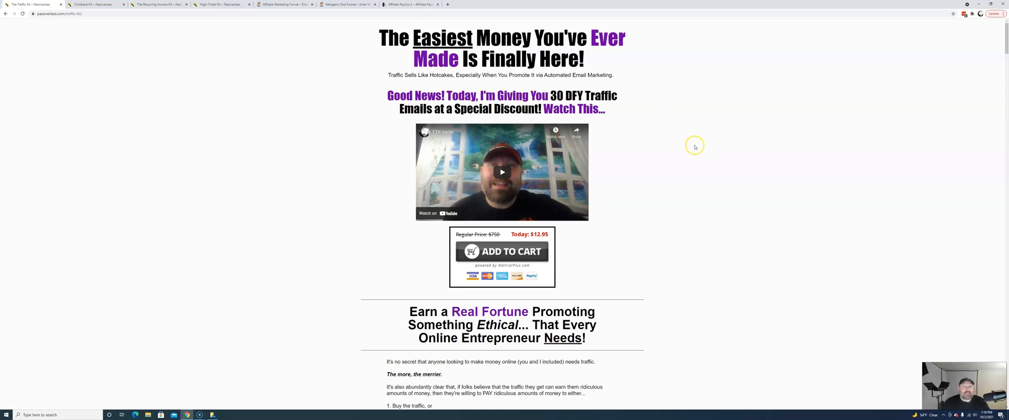